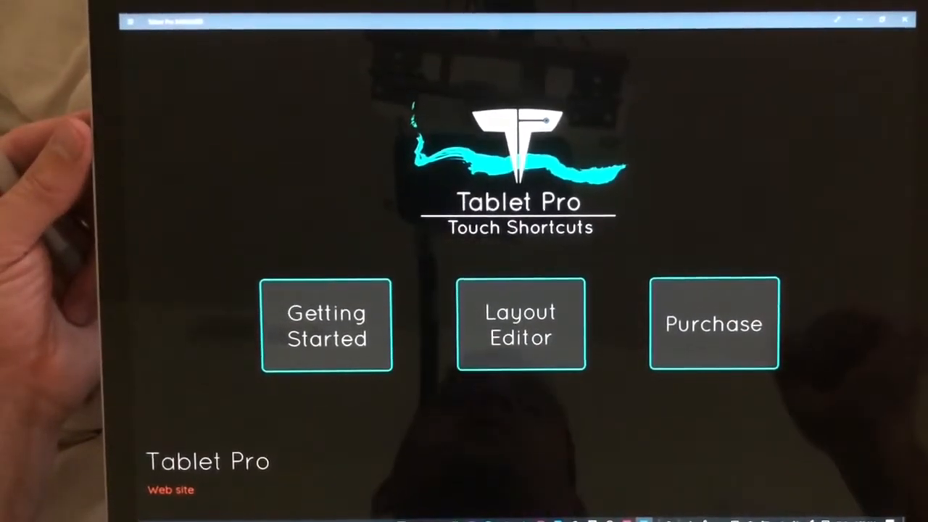
Enter the Layout Editor from the Tablet Pro start screen, loading the Photoshop CC preset.
left_click(519, 324)
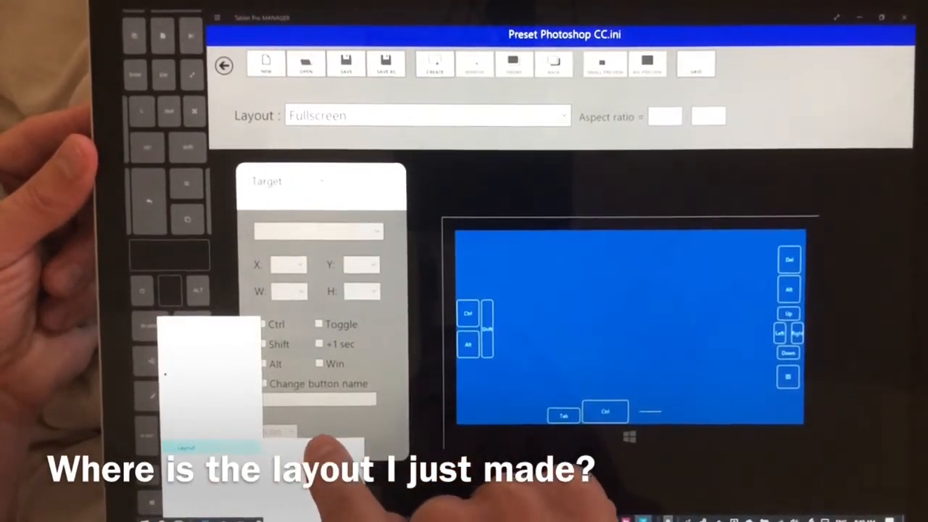
Switch the Photoshop CC preset to the 'Artist pad : Medium' layout.
left_click(426, 116)
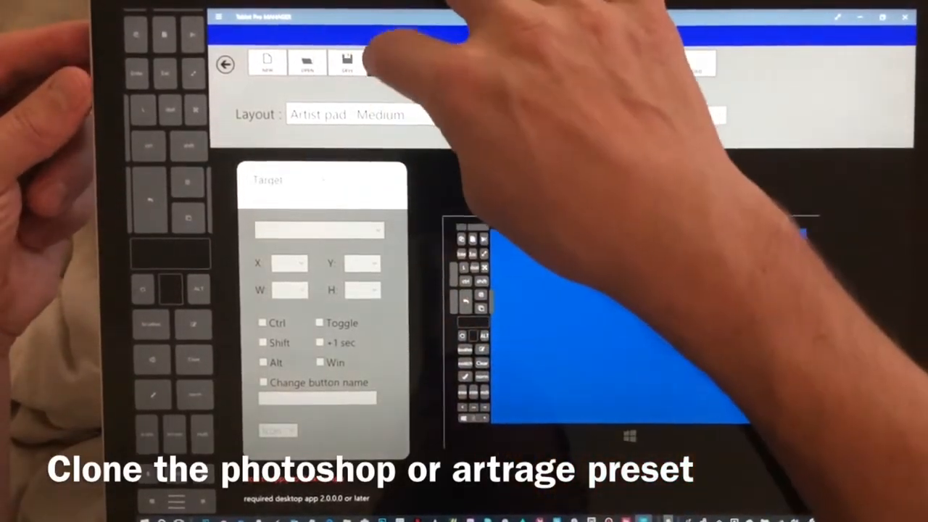
left_click(346, 60)
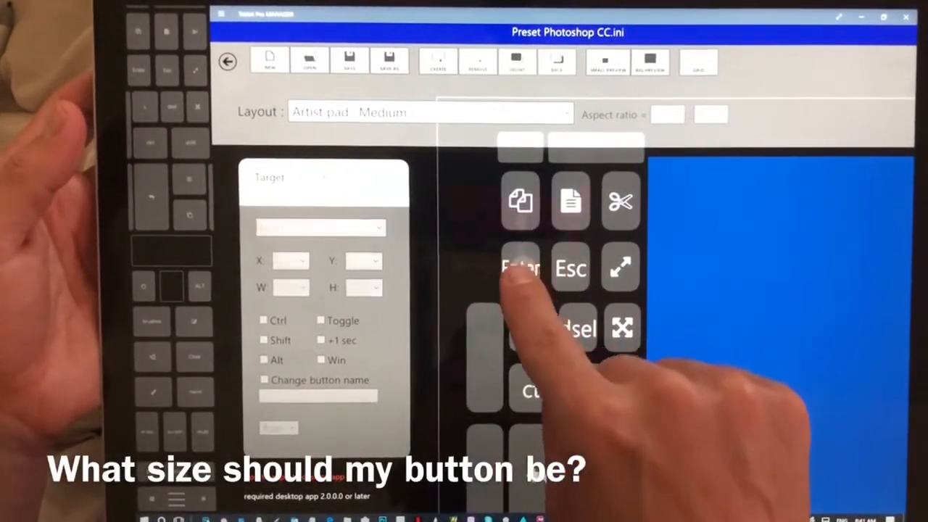
Inspect a pad button and the resize frame, showing its Ctrl+Alt right-drag target settings.
left_click(519, 268)
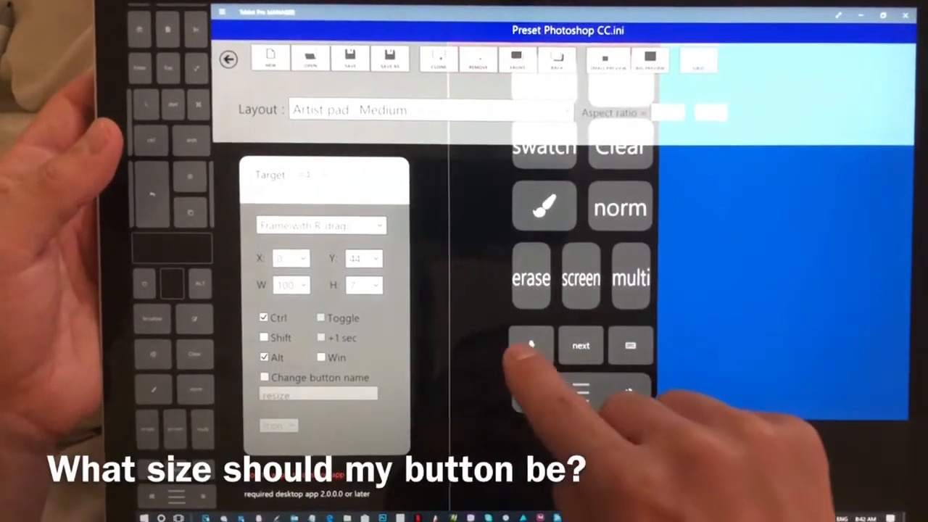
left_click(531, 278)
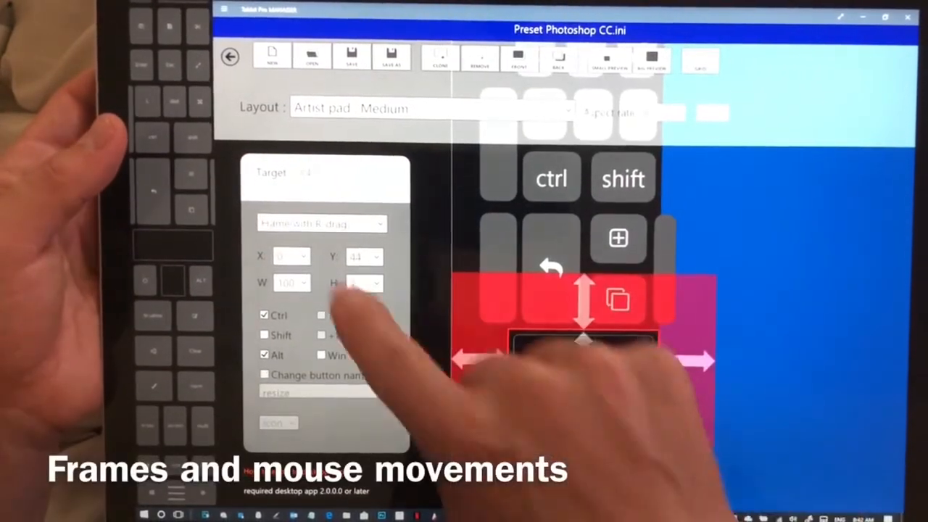
left_click(321, 224)
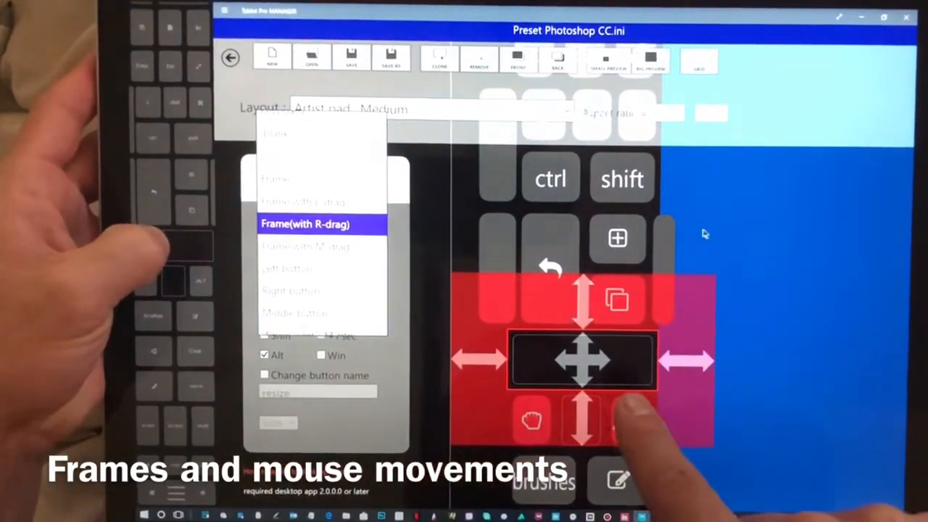
left_click(305, 223)
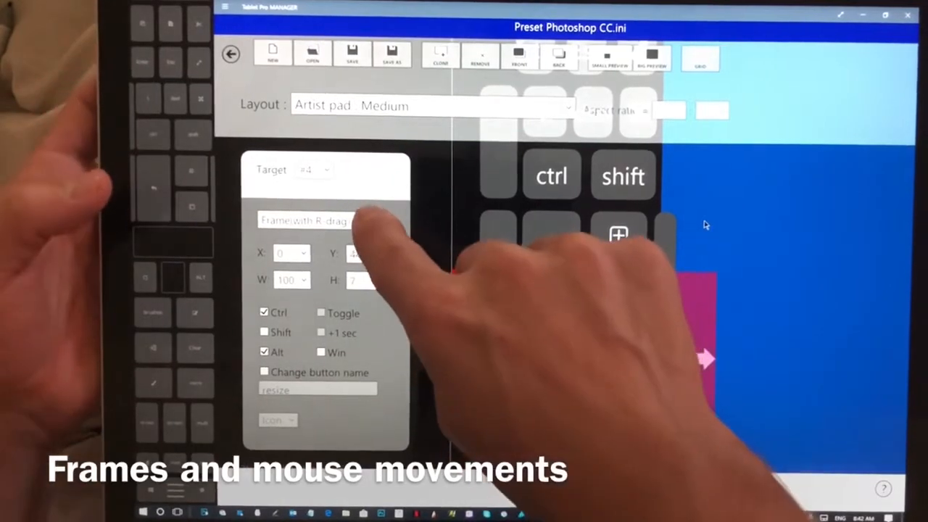
left_click(319, 220)
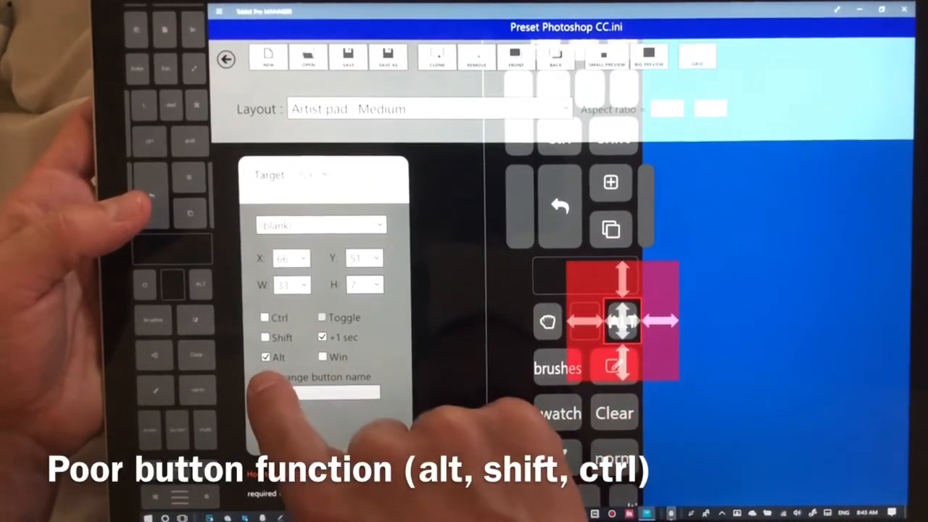
Select the central move frame to show its Alt with +1 sec hold target settings.
left_click(267, 376)
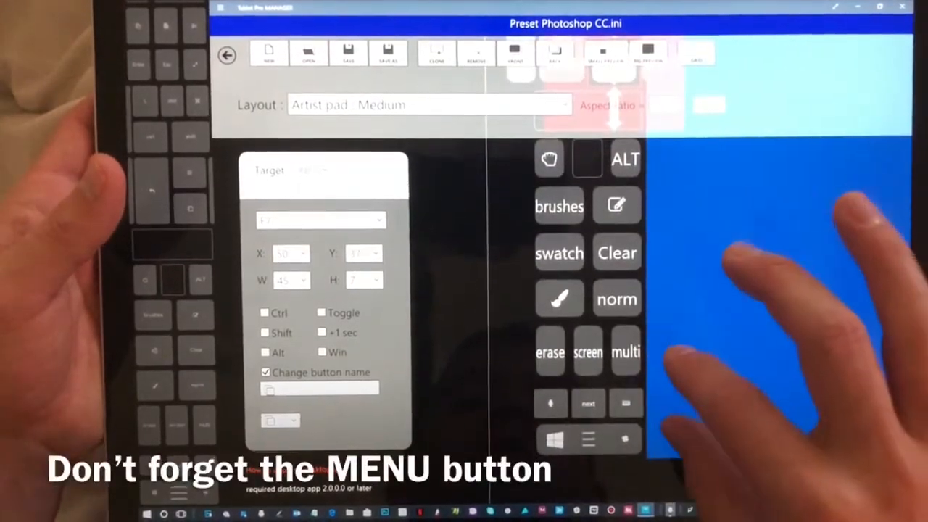
Enable 'Change button name' and label the selected button ALT.
left_click(589, 438)
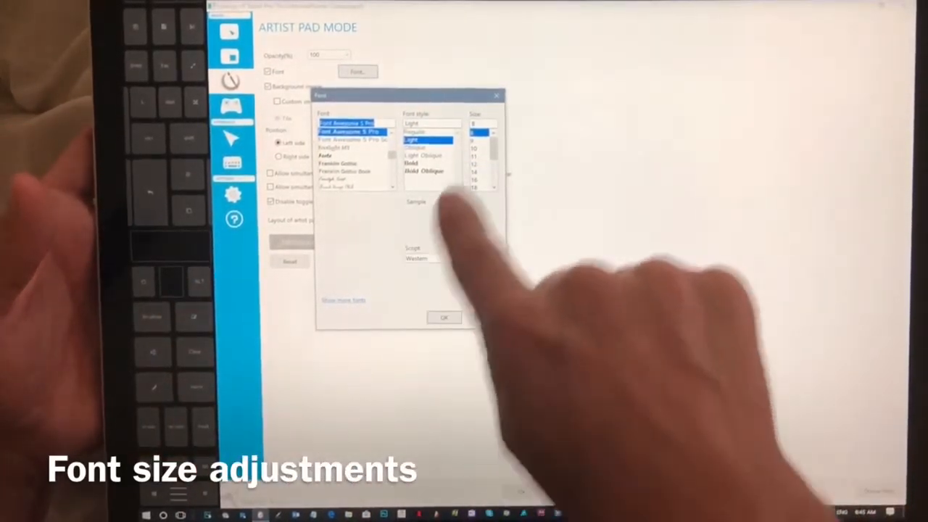
Choose the font size for the Artist Pad button labels and confirm the Font dialog.
left_click(443, 318)
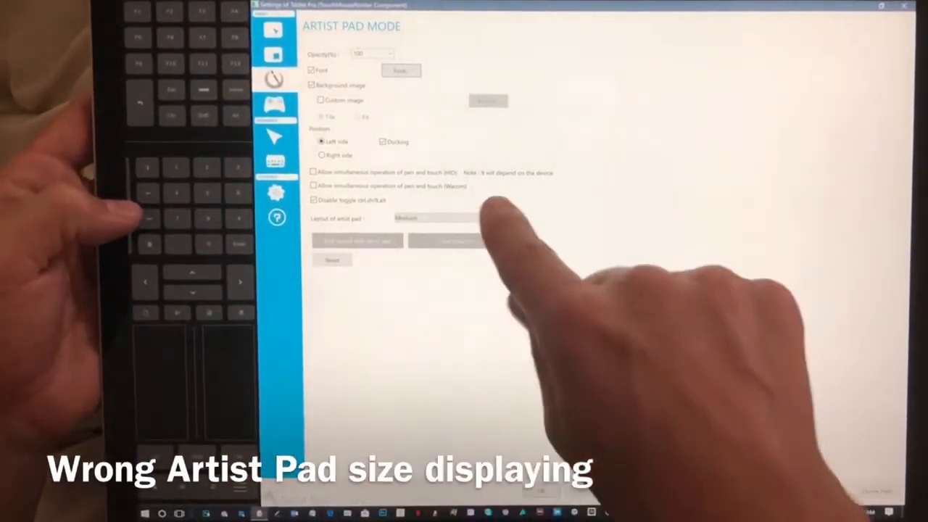
left_click(452, 218)
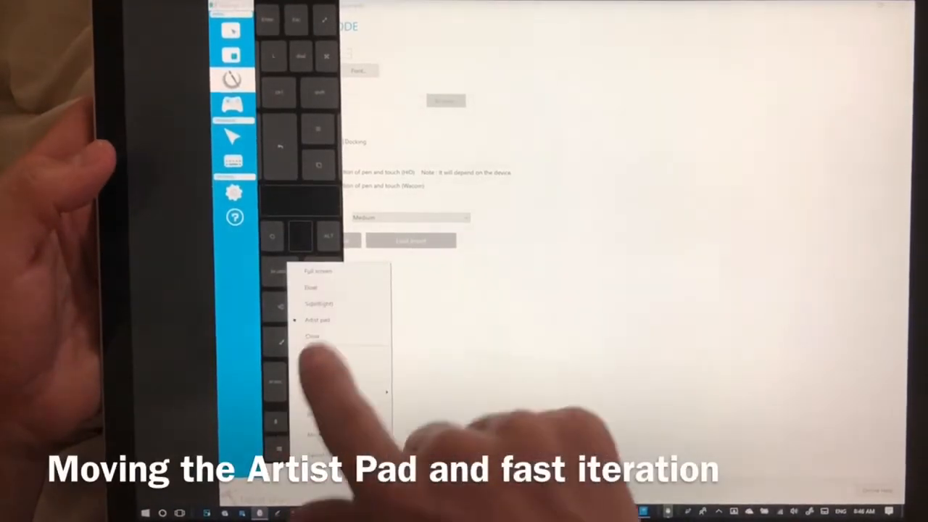
left_click(317, 320)
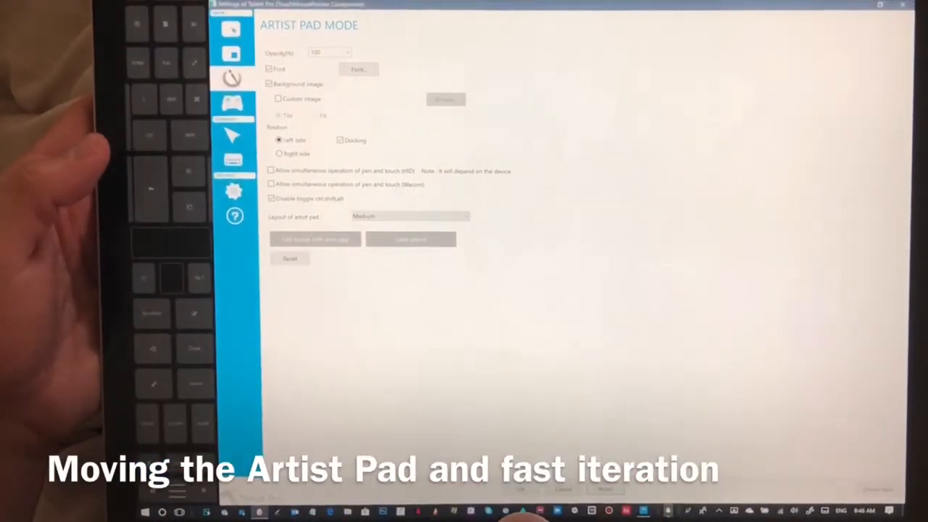